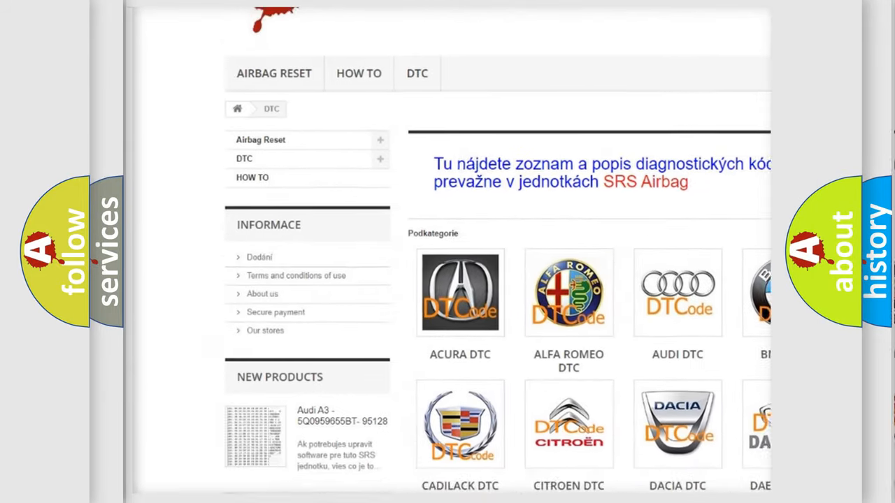
scroll("down", 3)
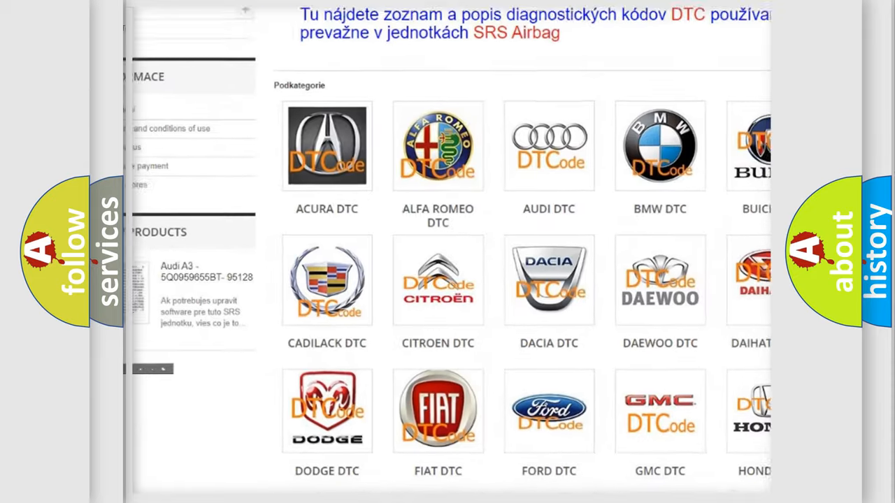
scroll("down", 3)
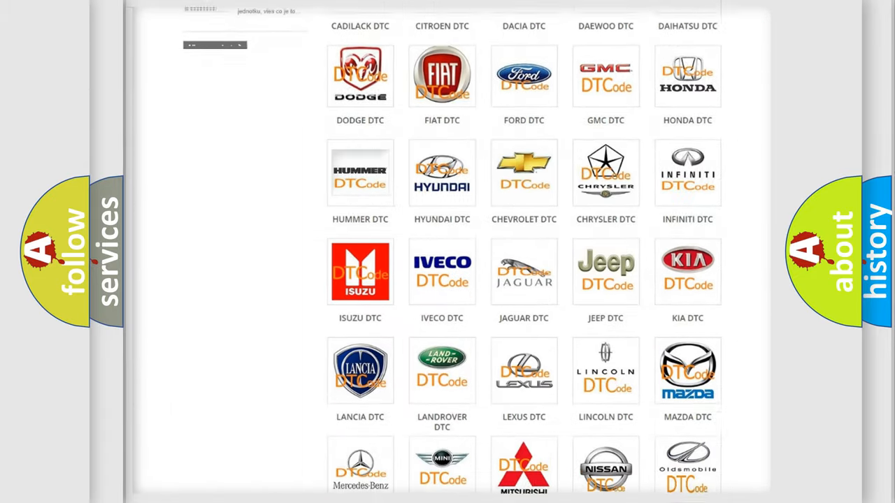
scroll("down", 3)
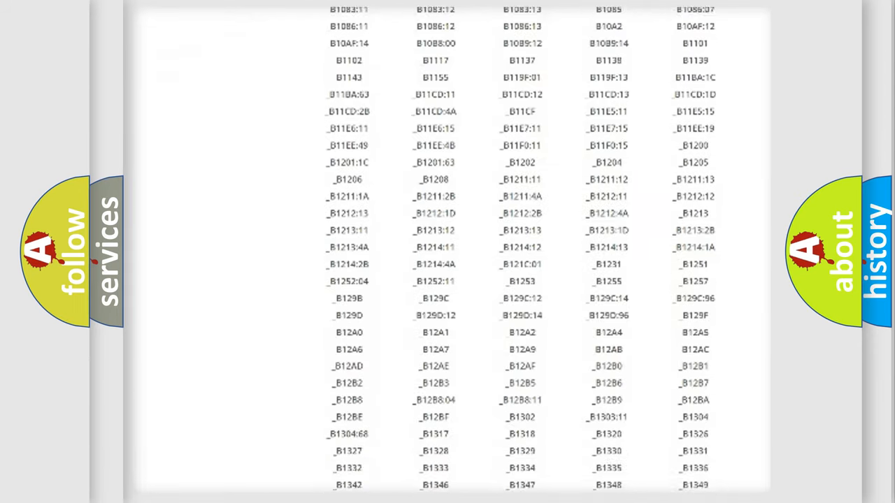
scroll("down", 3)
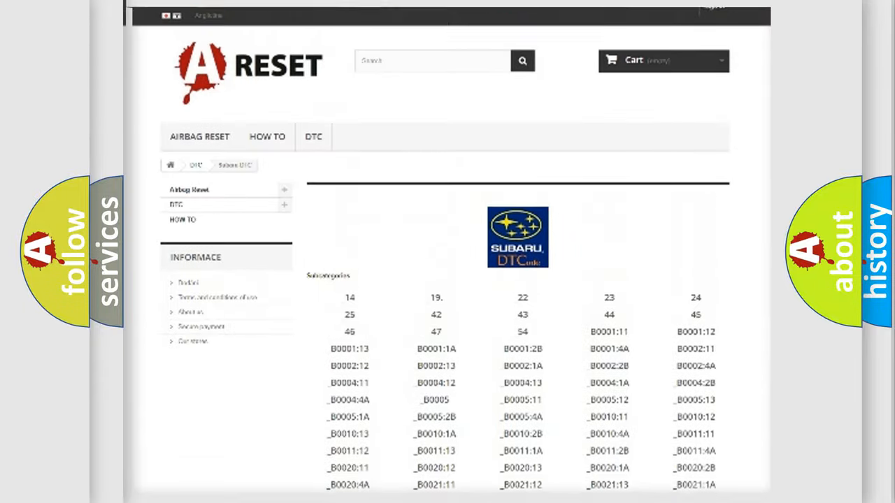
scroll("up", 3)
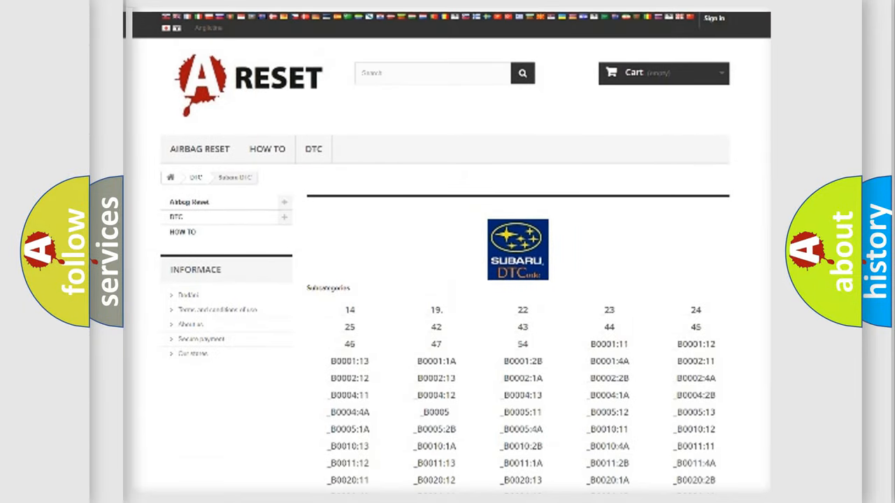